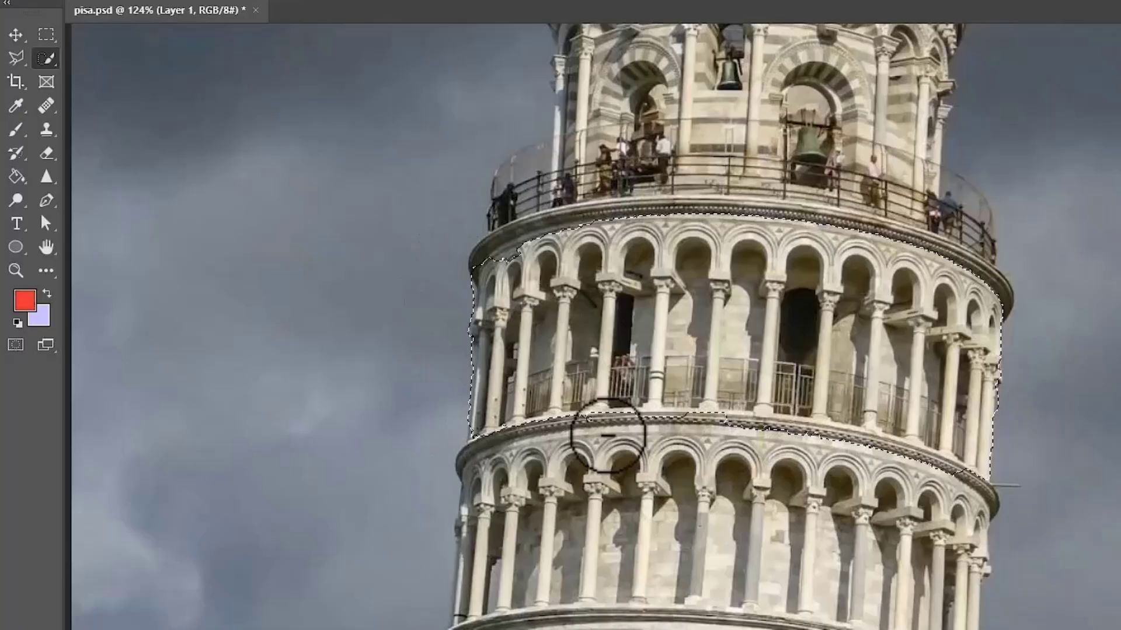
Copy the tower's column ring to Layer 2 and show the original photo layer again.
key(Ctrl+J)
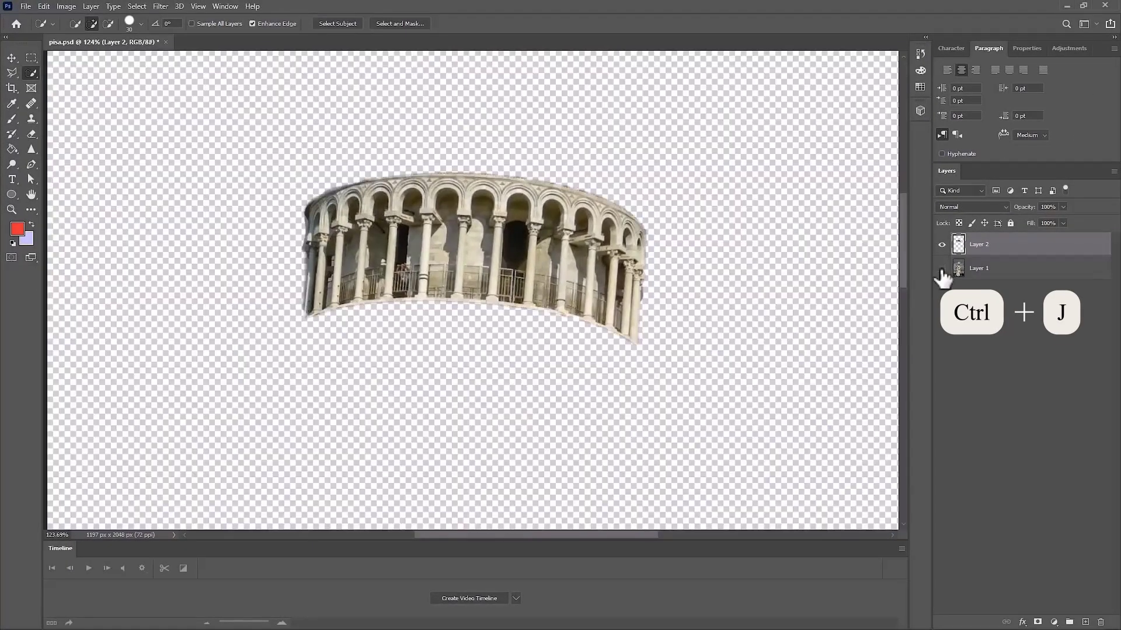
click(942, 268)
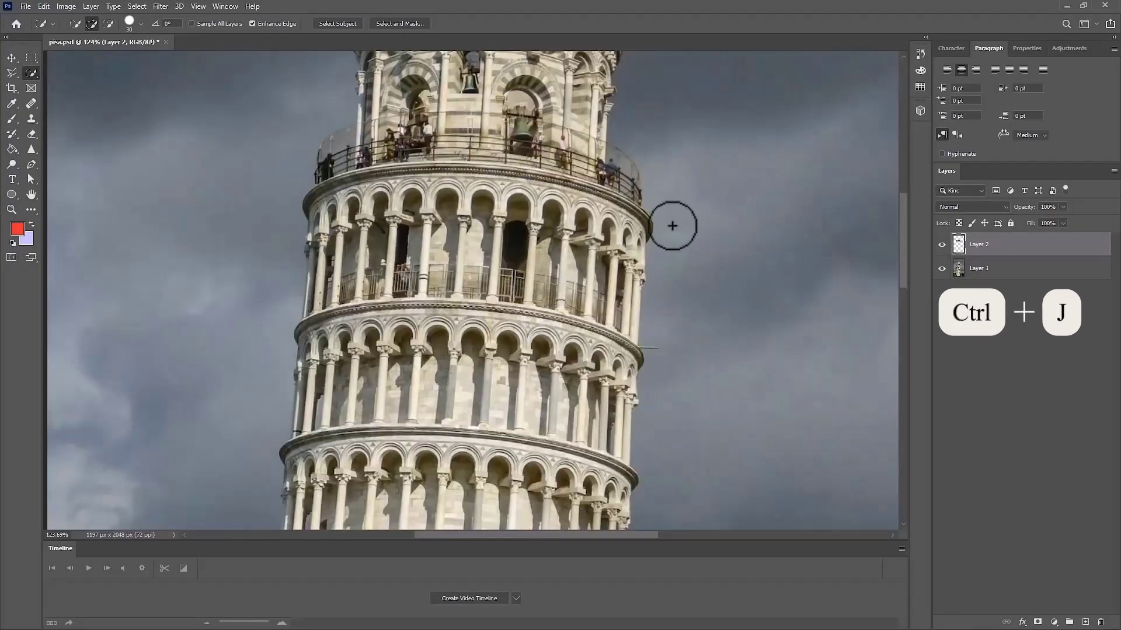
key(ctrl+j)
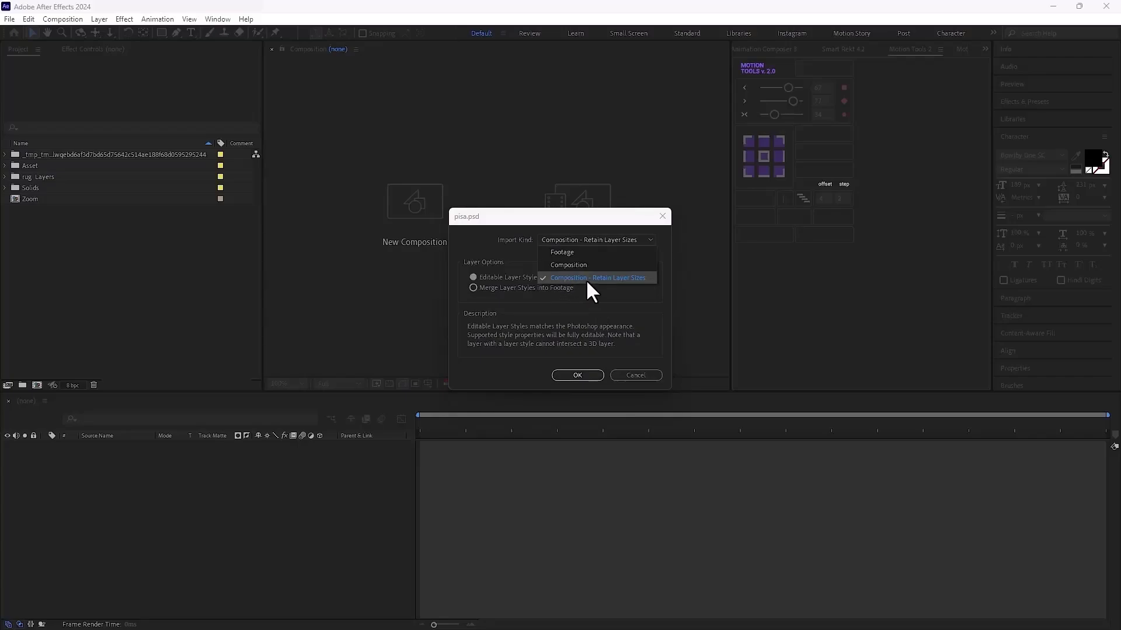
Import pisa.psd as a composition retaining layer sizes and apply RE:Flex Morph to Layer 2.
click(597, 277)
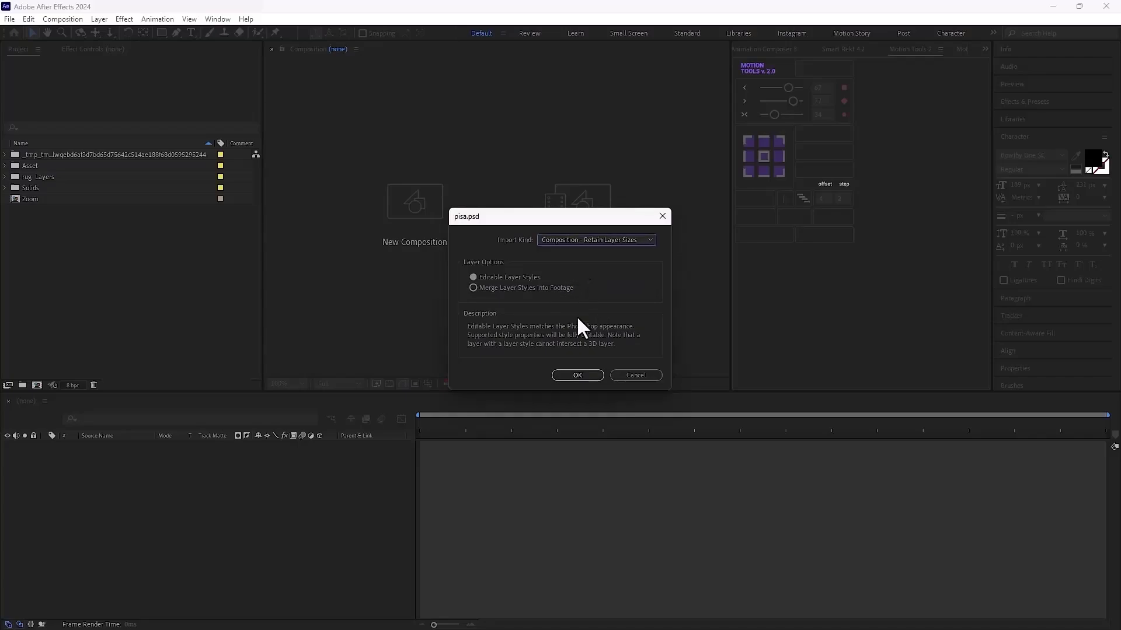
click(577, 375)
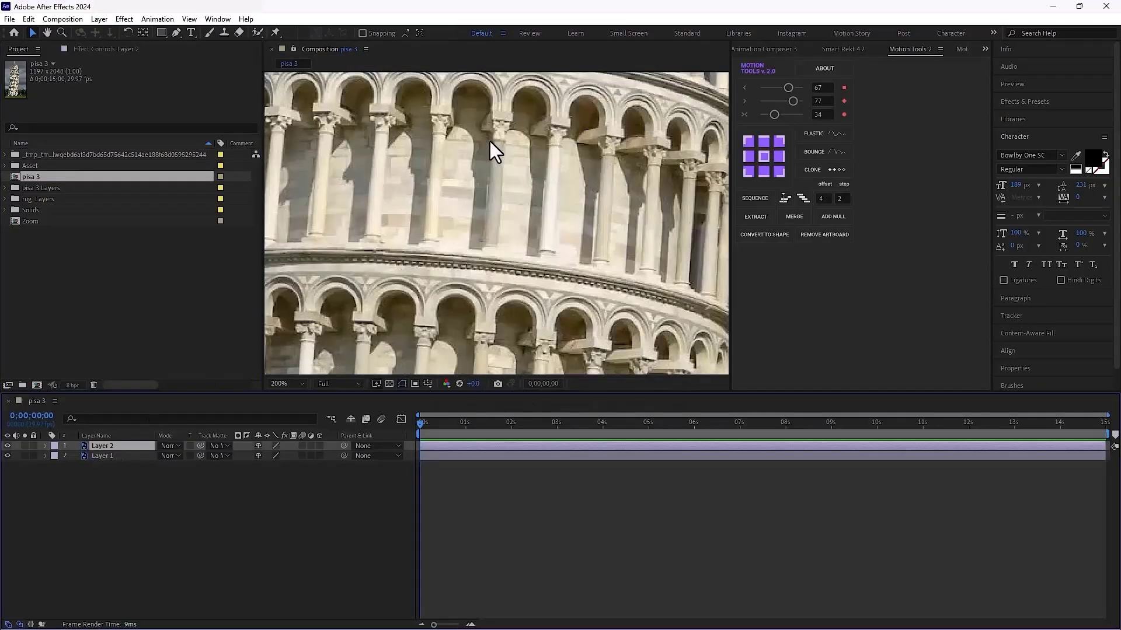
click(282, 384)
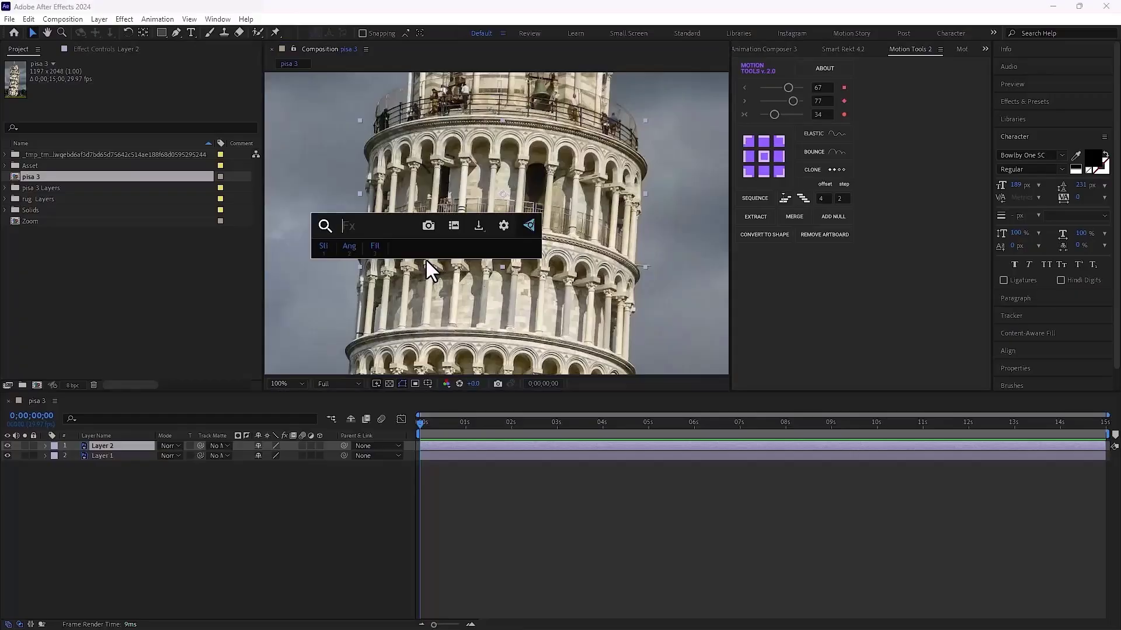
text(re)
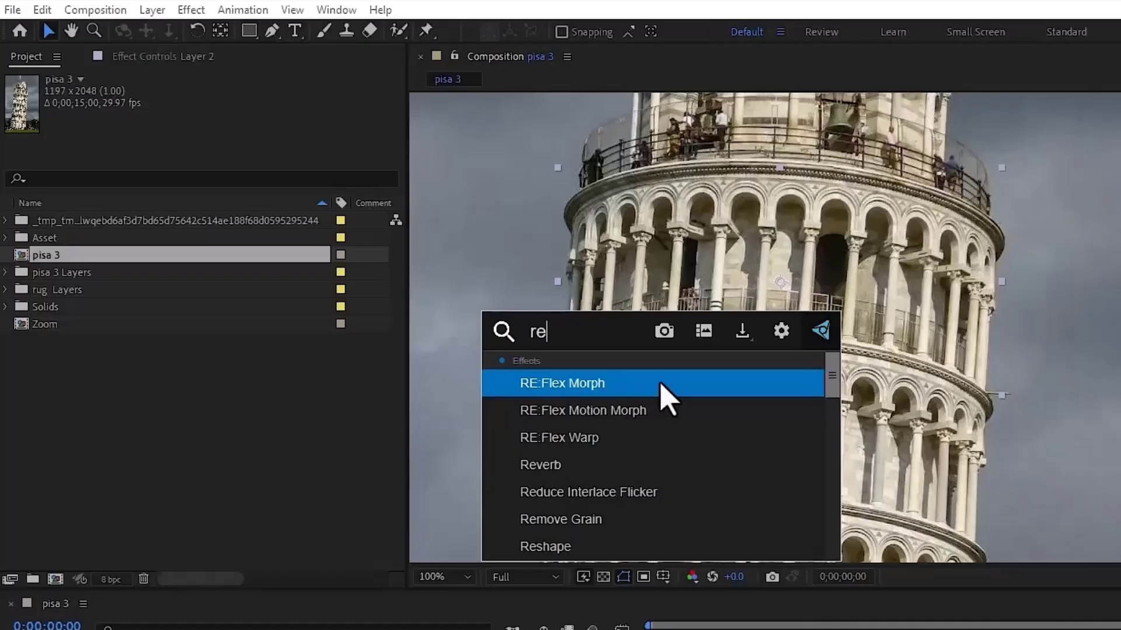
double_click(561, 382)
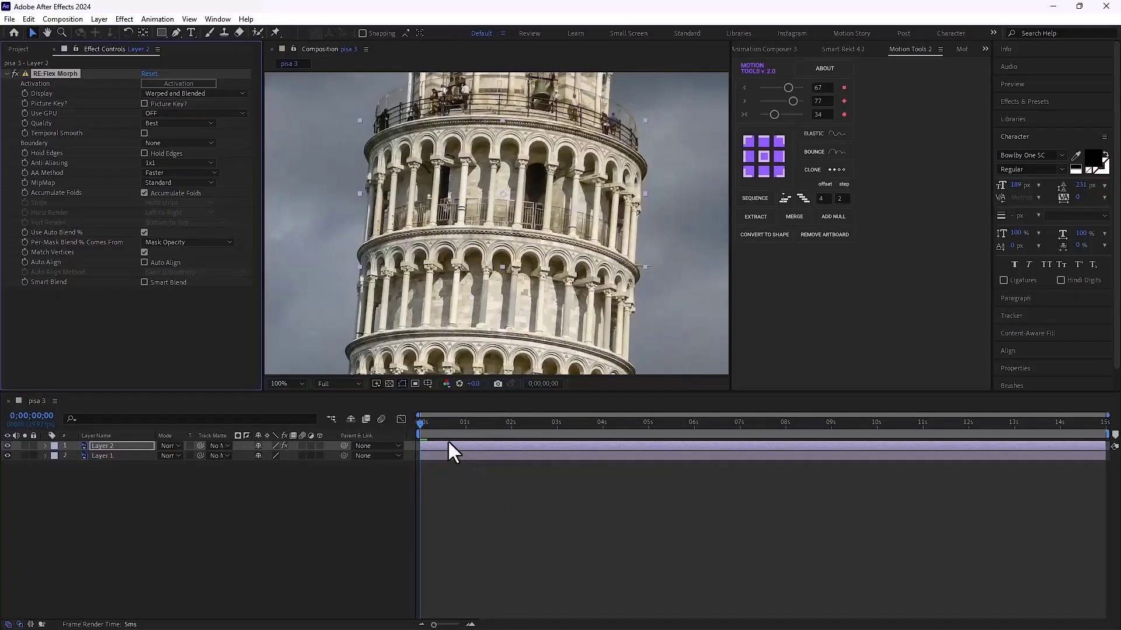
Turn on Picture Key? and keyframe it at the start and at 2 seconds.
click(510, 421)
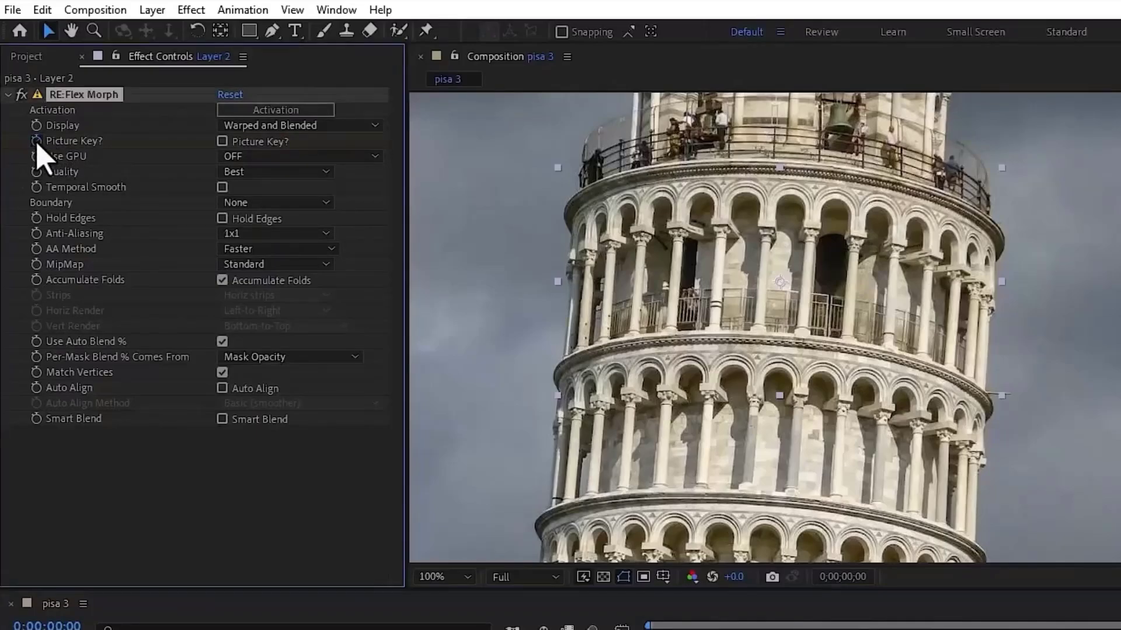
mouse_move(229, 161)
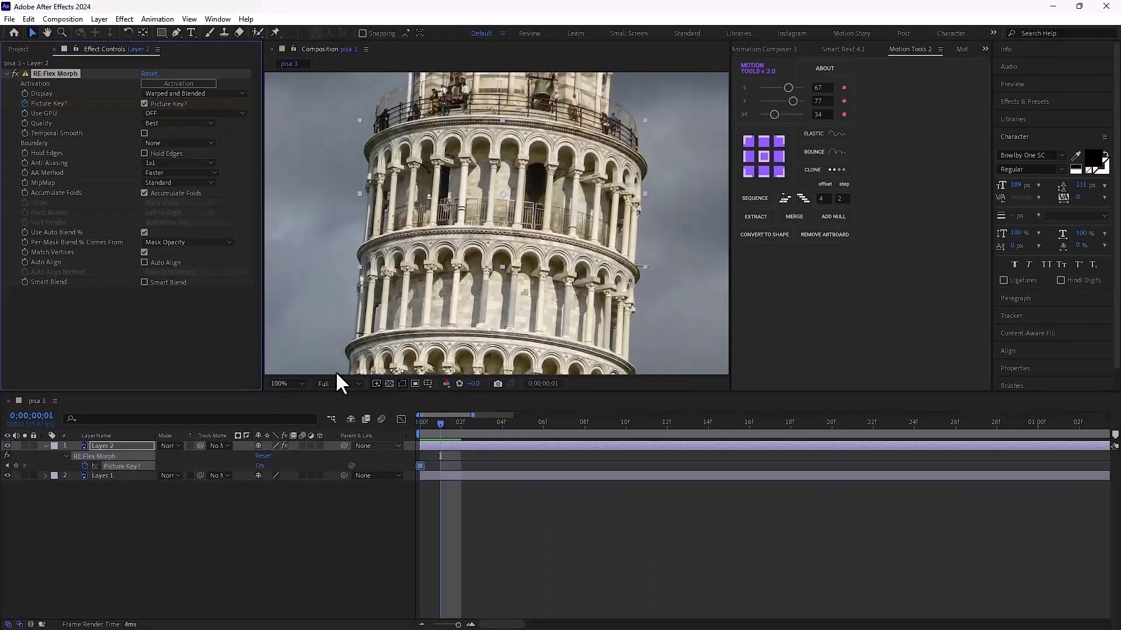
click(144, 103)
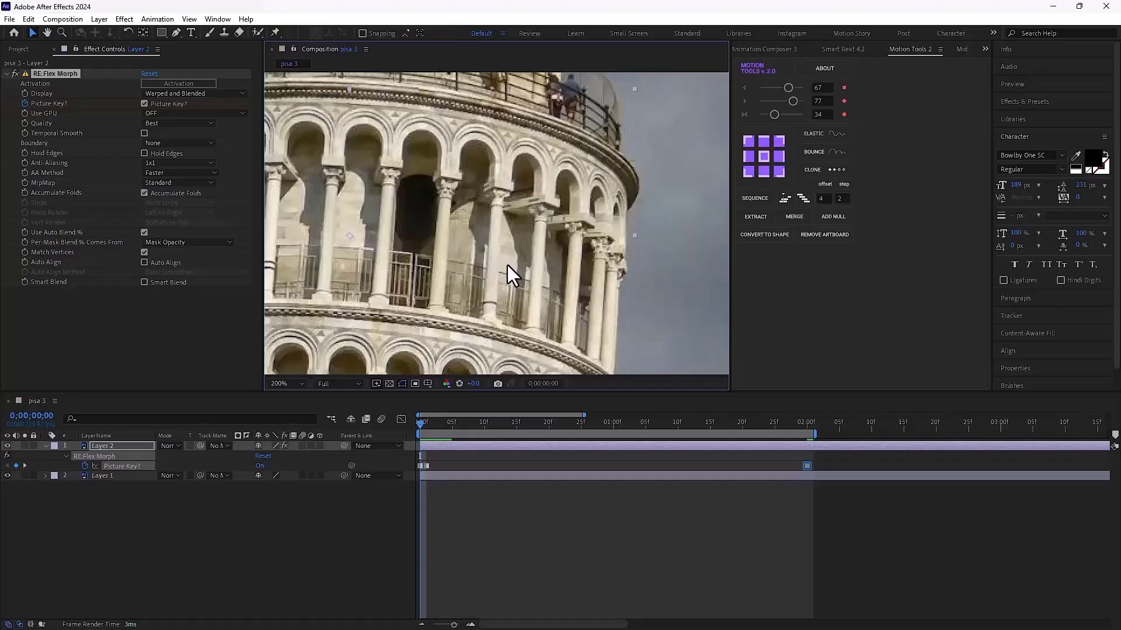
Draw a two-point column mask and keyframe its path onto the neighbouring column at 2 seconds.
click(174, 32)
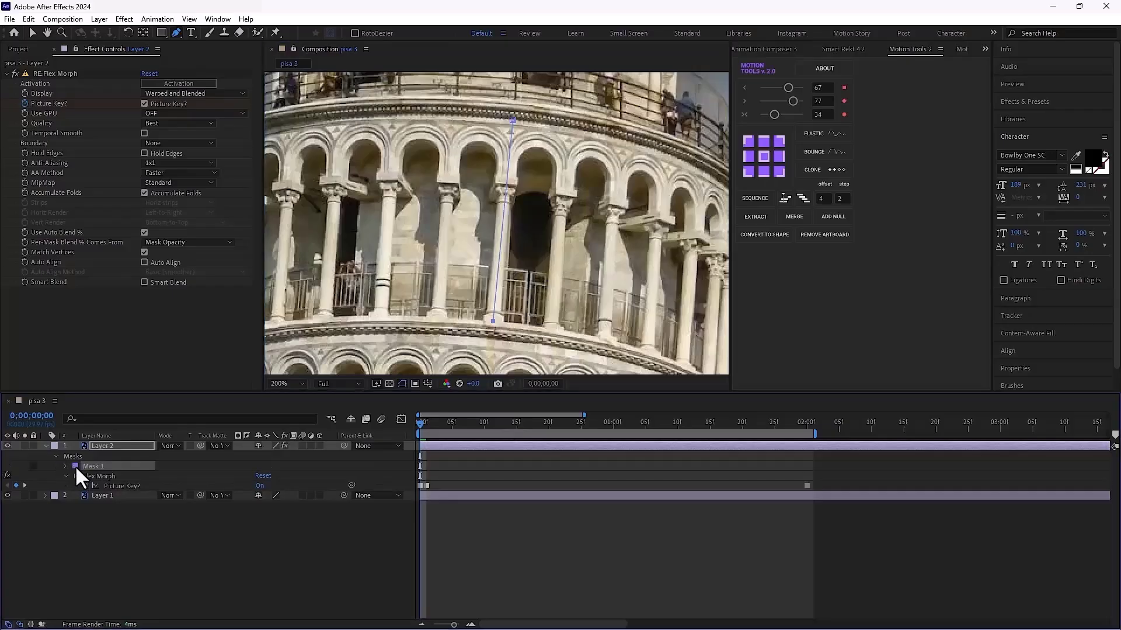
click(65, 465)
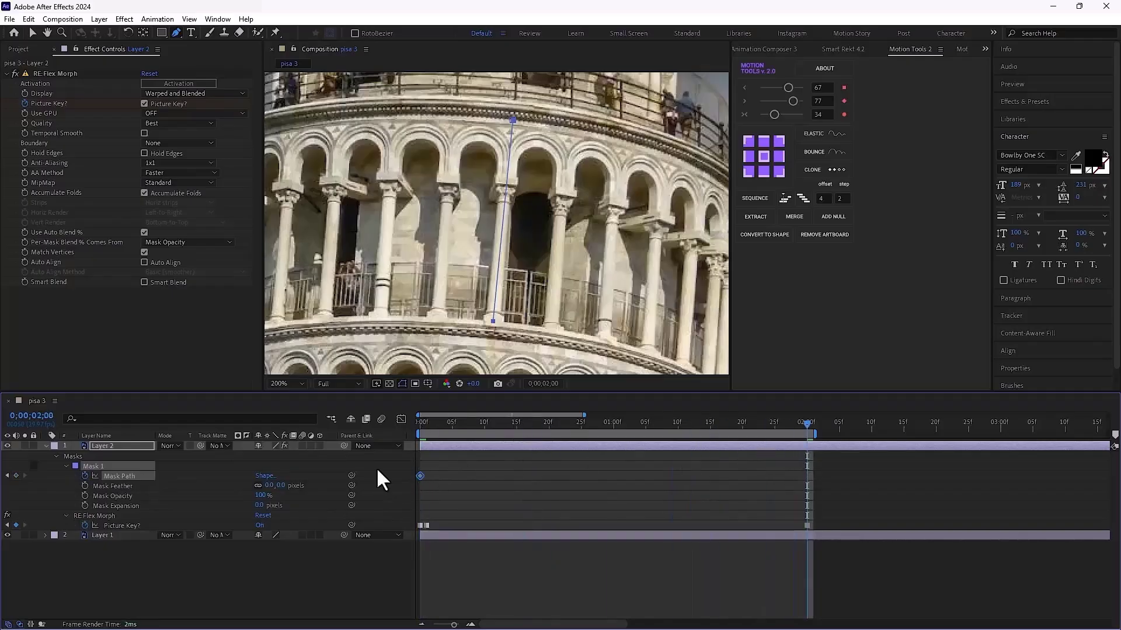
mouse_move(515, 129)
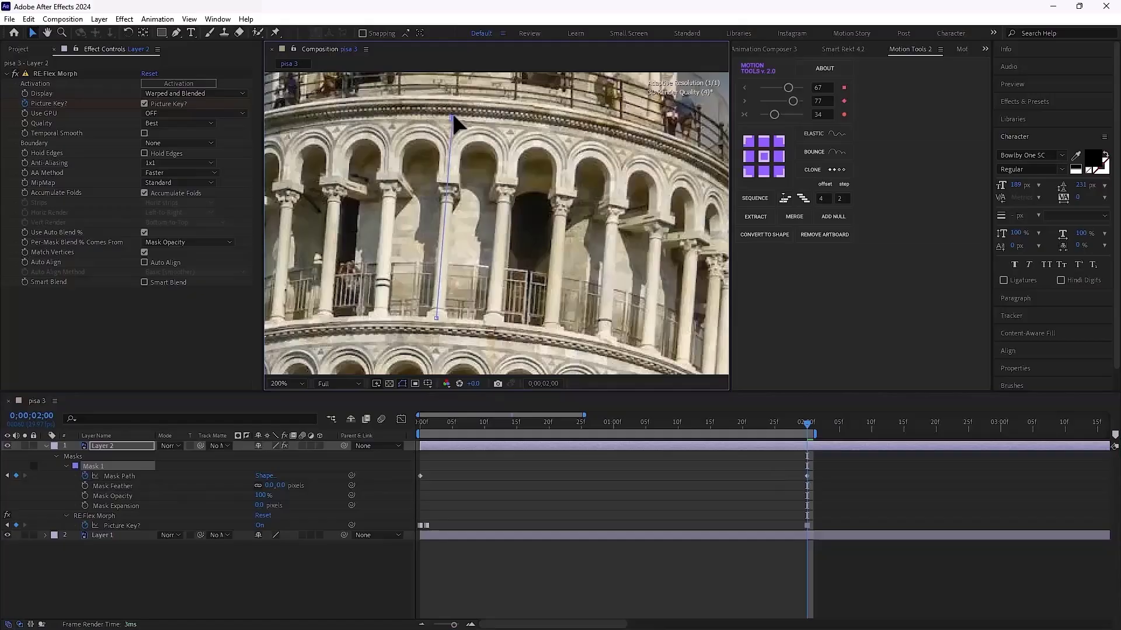
click(463, 434)
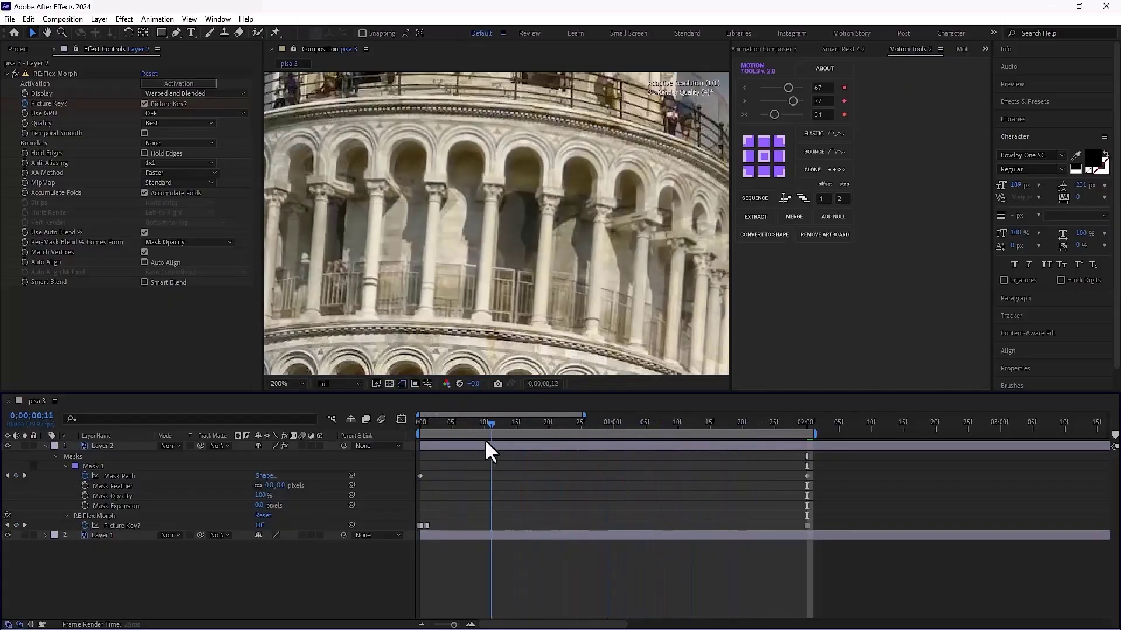
click(786, 421)
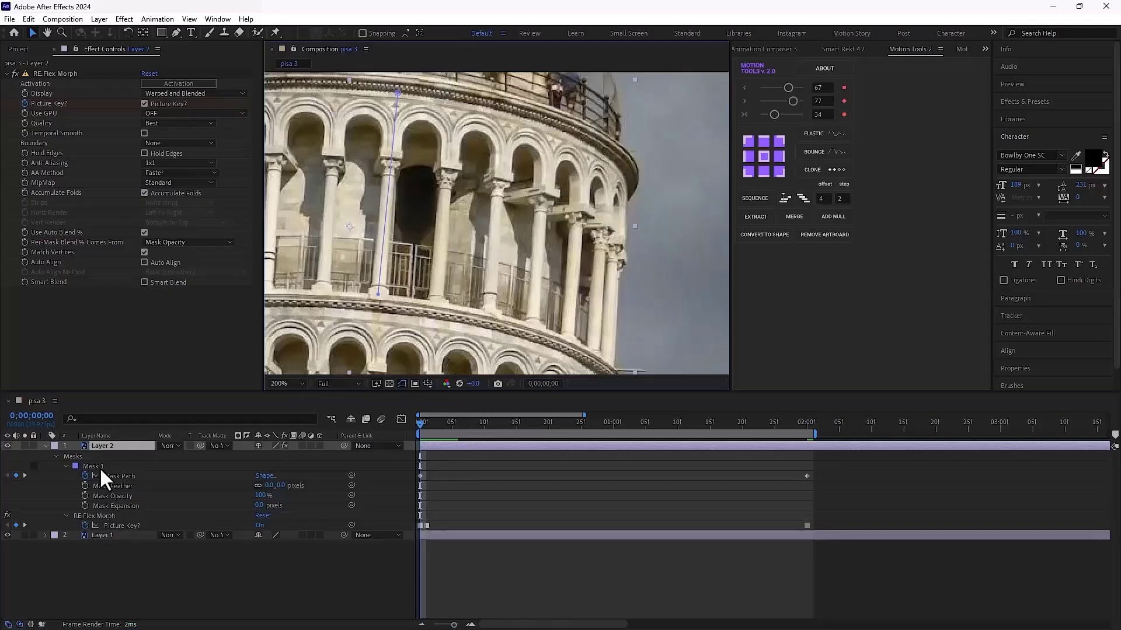
Collapse Mask 1's properties to begin drawing masks along the ring's other columns.
click(57, 455)
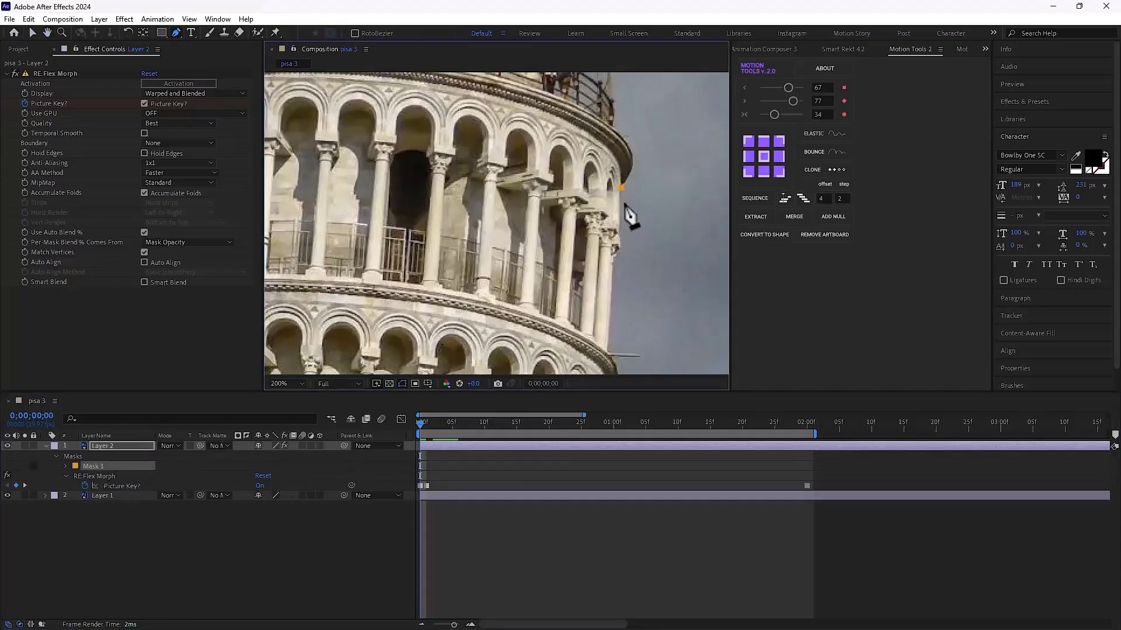
mouse_move(614, 363)
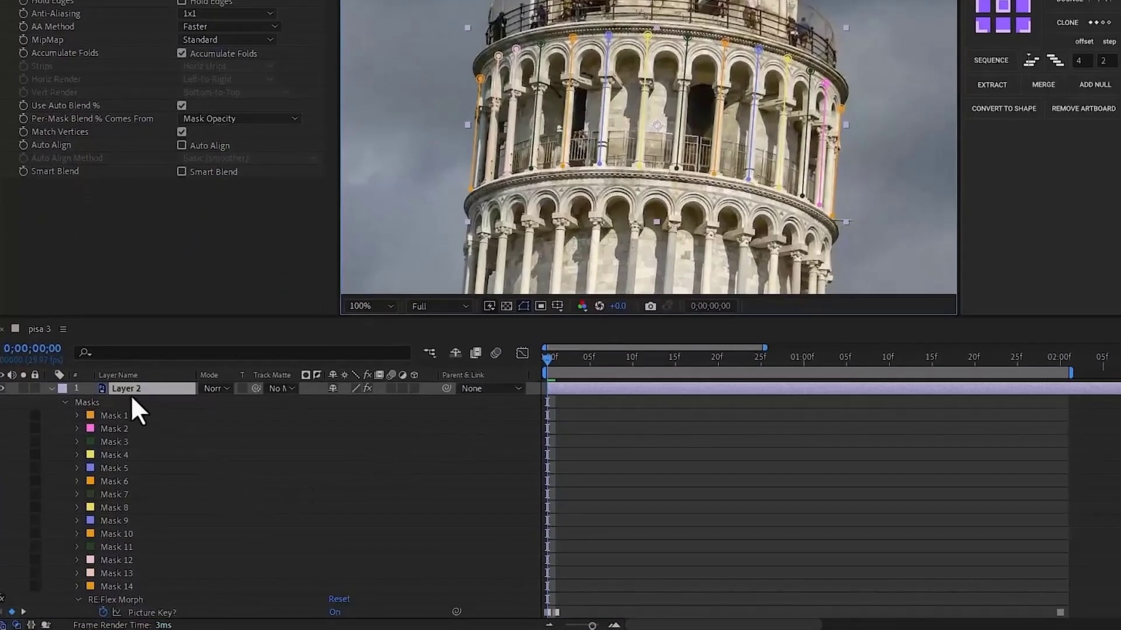
Filter the timeline to Mask Path and shift masks onto adjacent columns at 2:01.
key(ctrl+f)
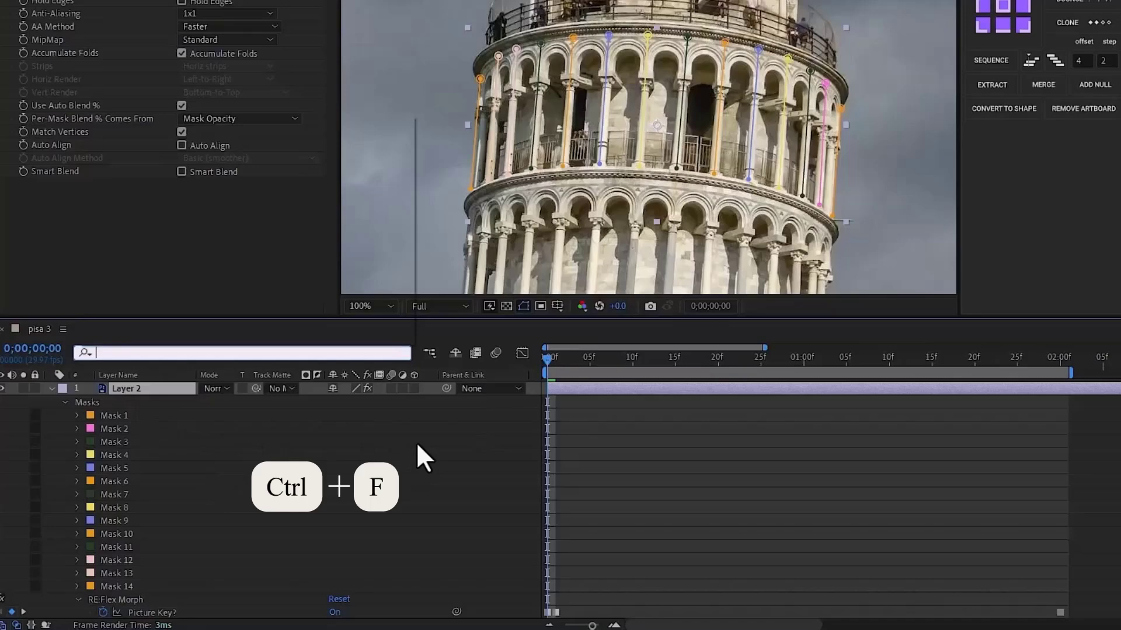
key(ctrl+f)
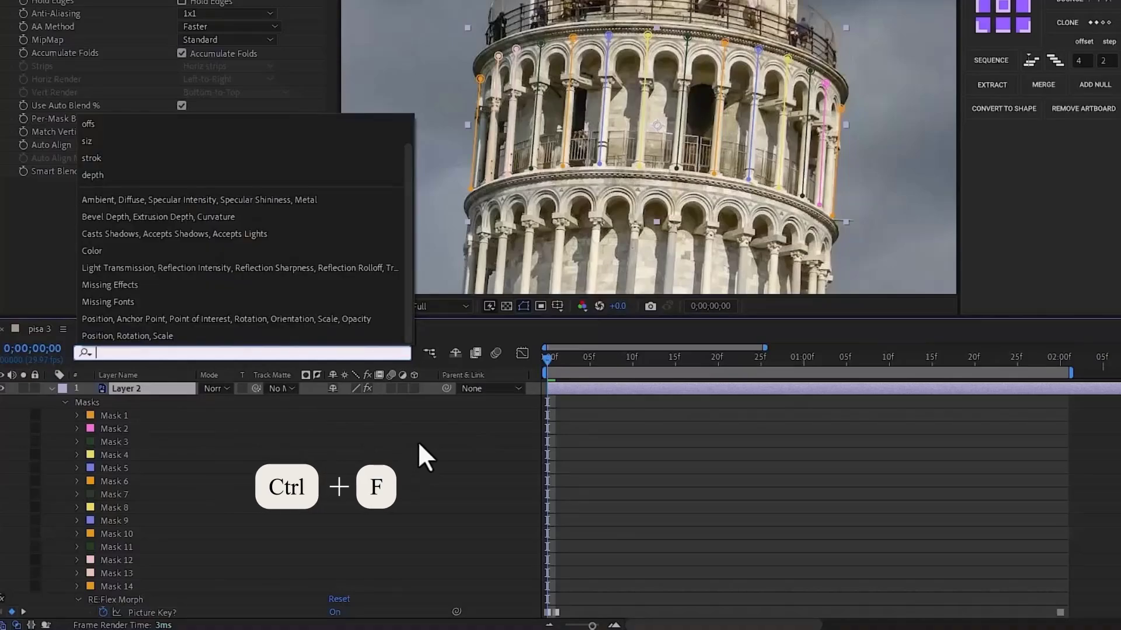
text(mask path)
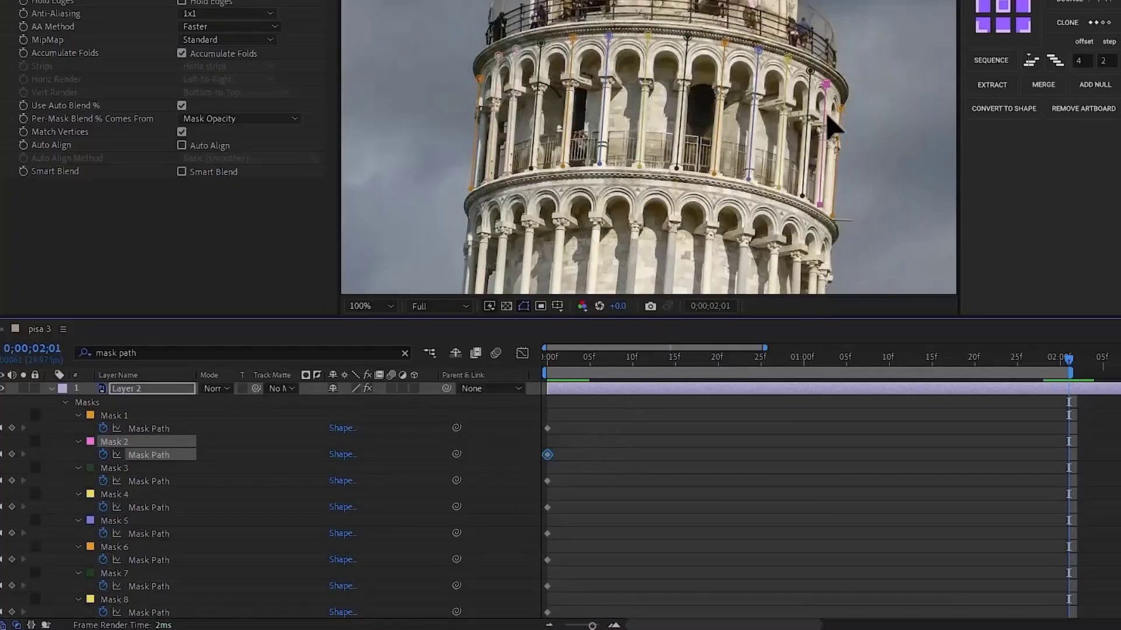
click(547, 480)
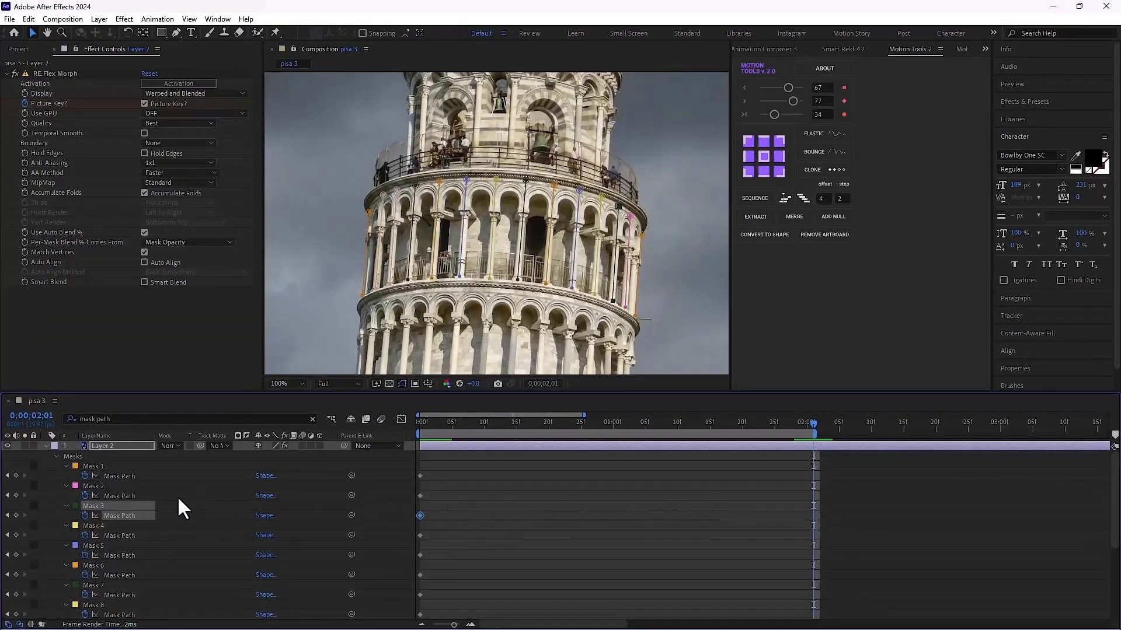
click(95, 496)
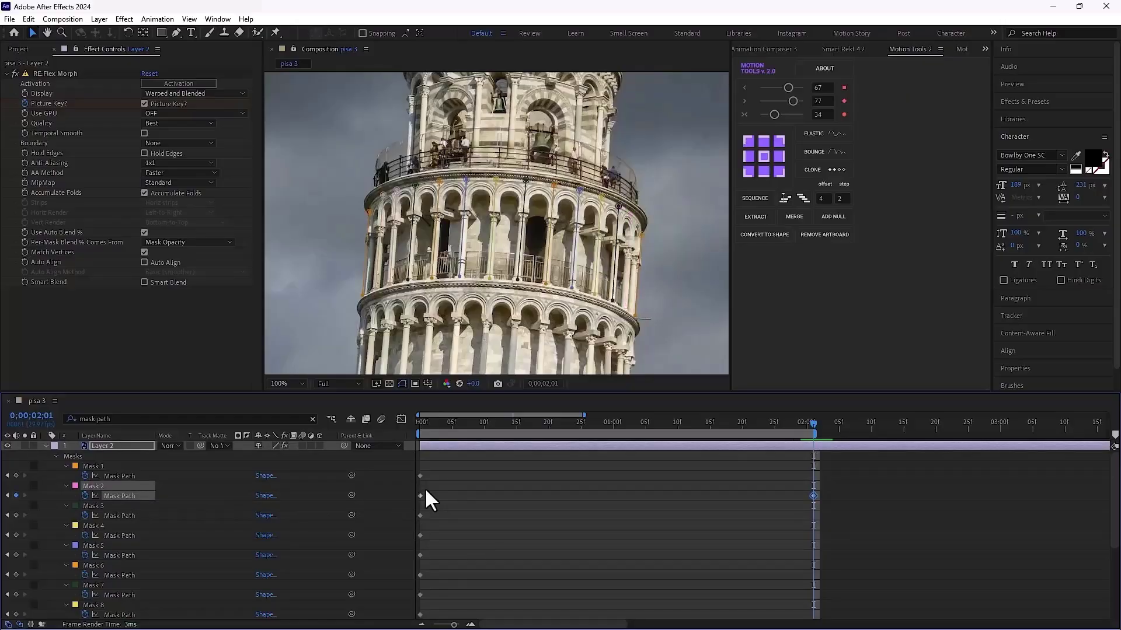
scroll(down, 3)
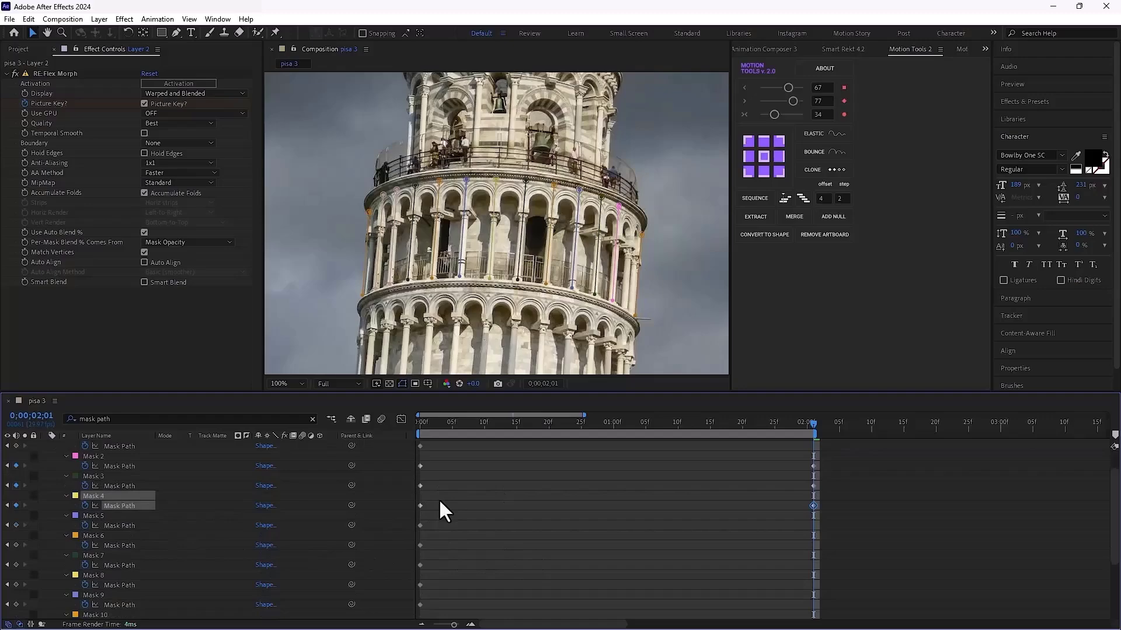